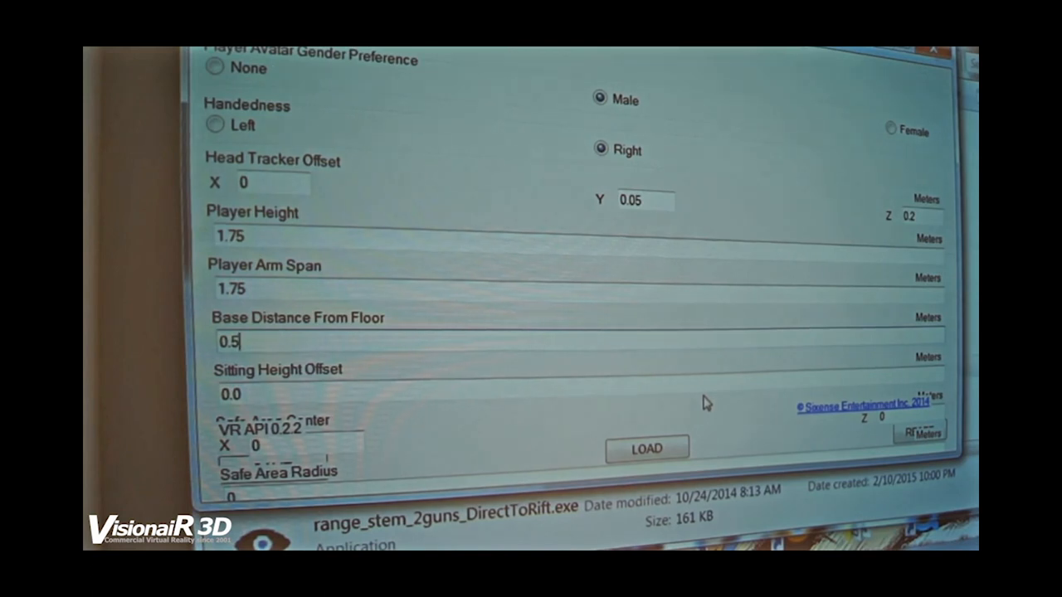
mouse_move(454, 236)
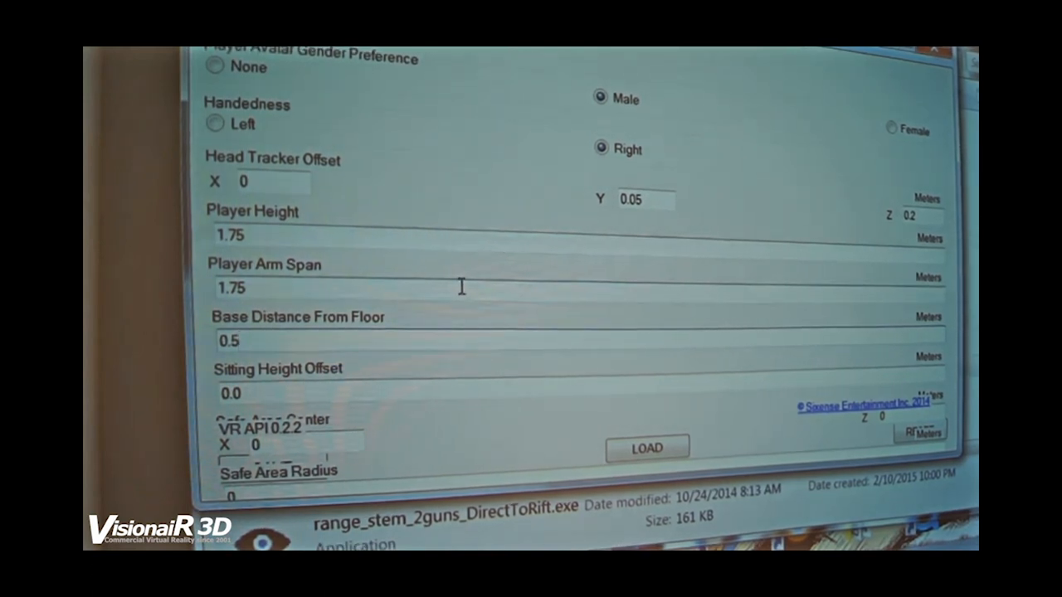
mouse_move(463, 340)
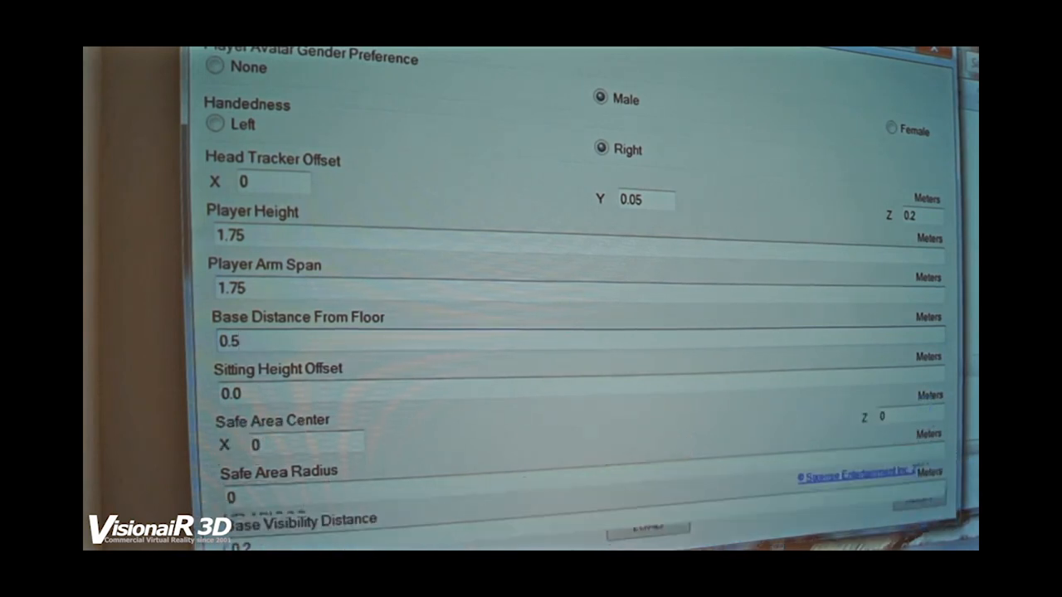
scroll(down, 3)
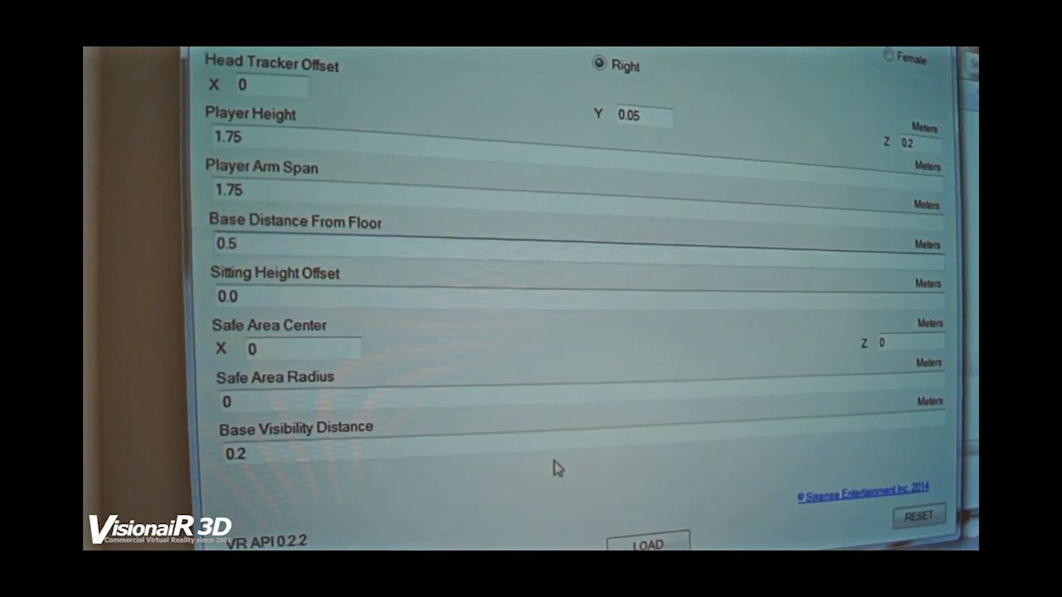